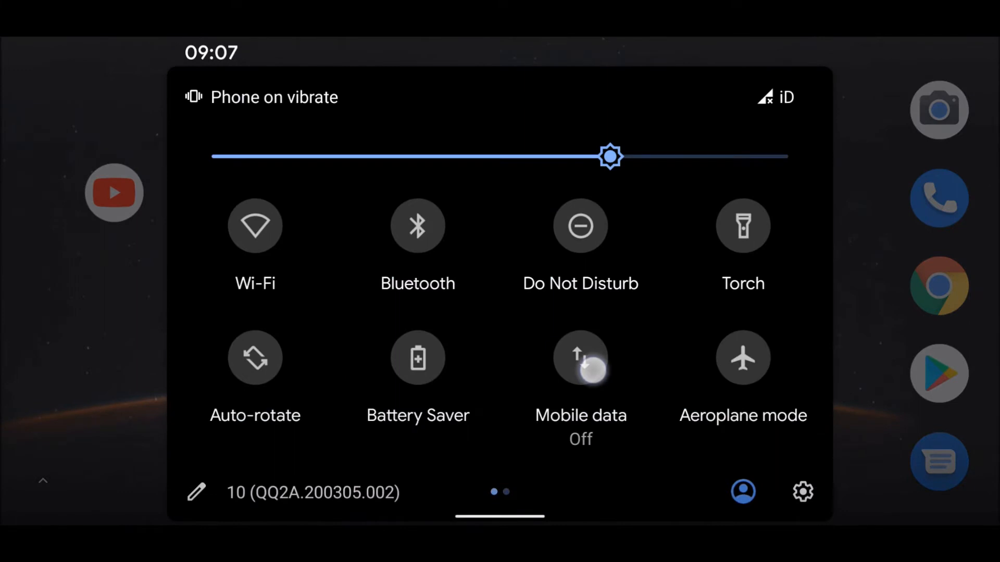
Turn mobile data on from Quick Settings and go to the phone's main Settings screen.
{"action": "left_click", "coordinate": [581, 358]}
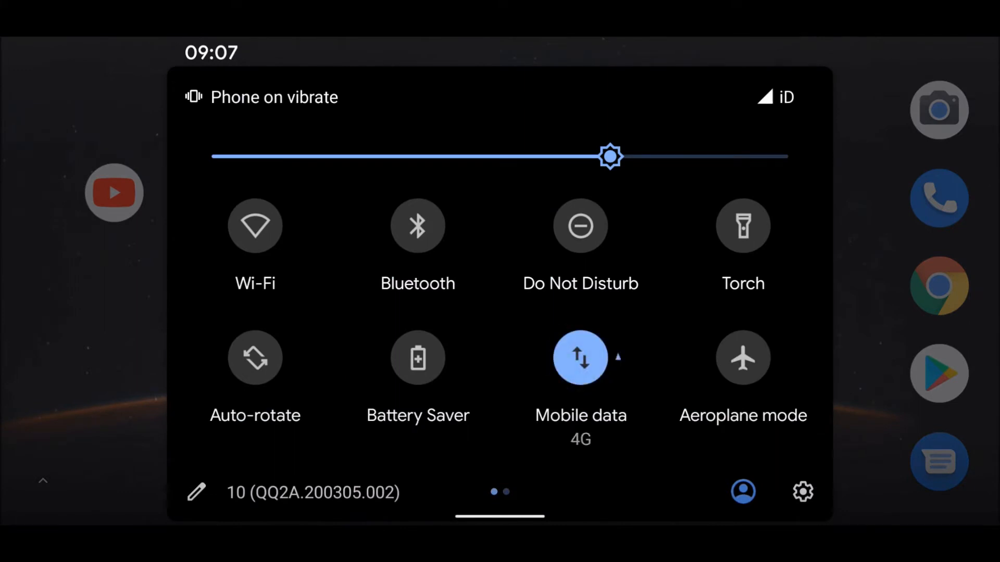
{"action": "scroll", "scroll_direction": "left", "scroll_amount": 3}
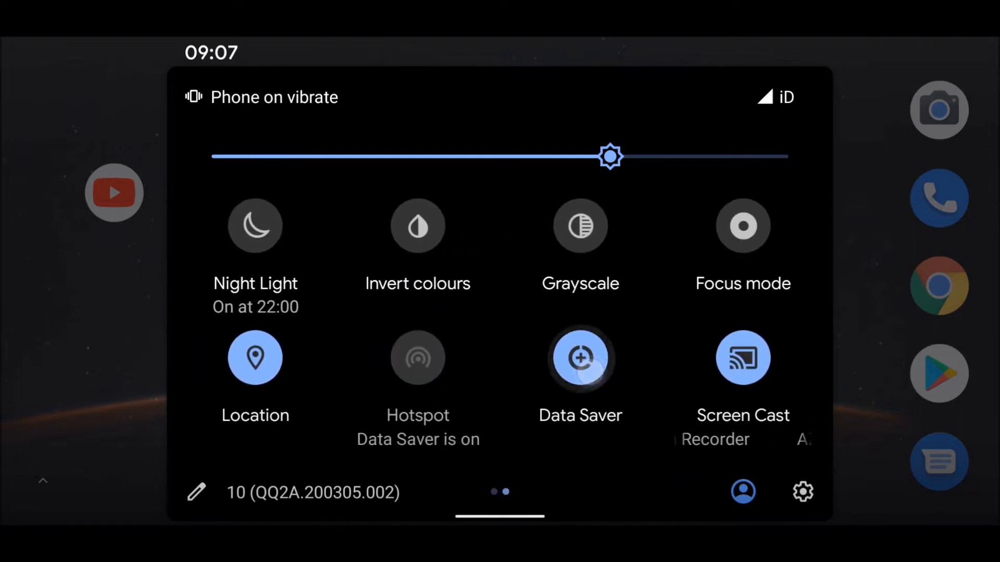
{"action": "left_click", "coordinate": [580, 358]}
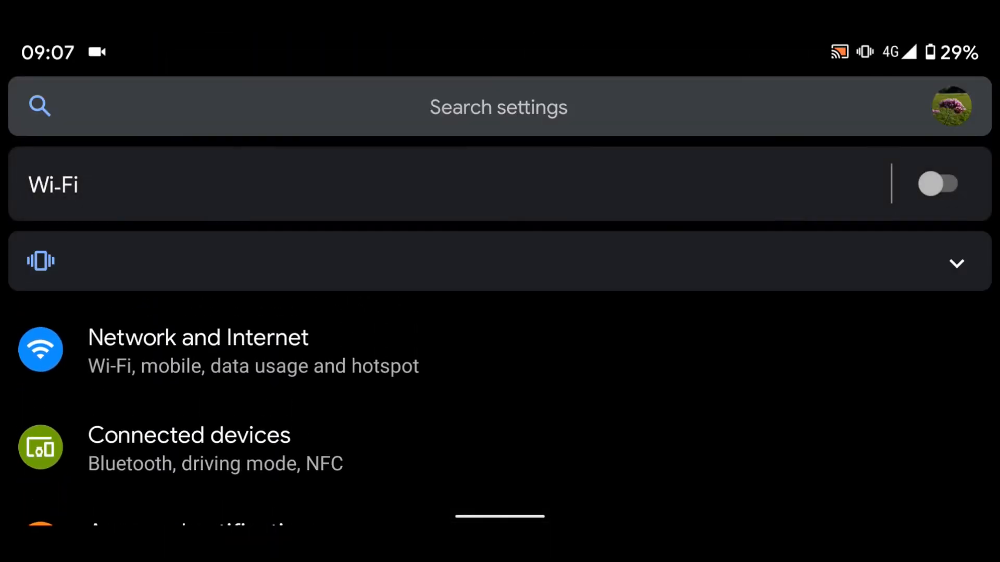
Navigate Network and Internet > Hotspot and tethering > Wi-Fi hotspot.
{"action": "left_click", "coordinate": [346, 357]}
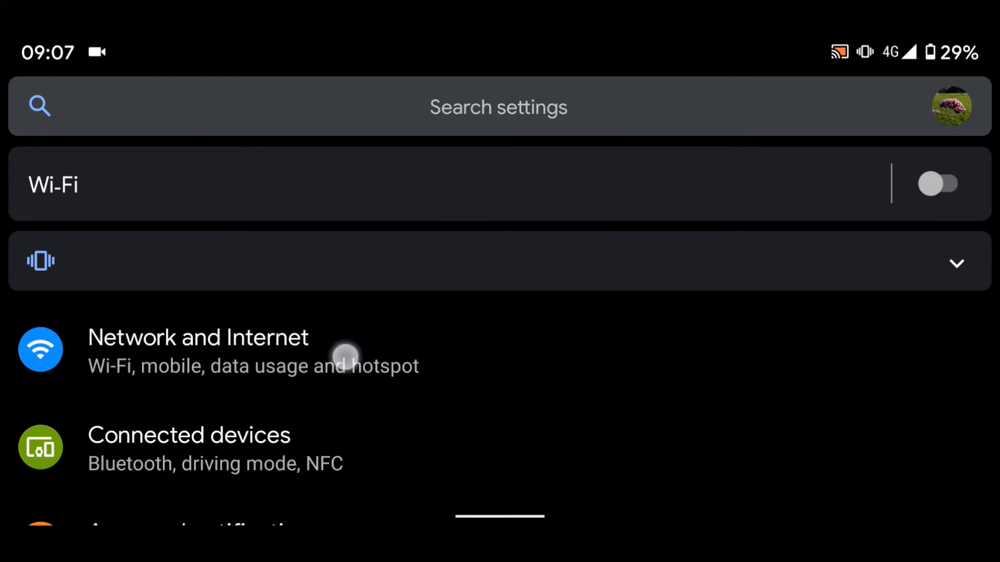
{"action": "left_click", "coordinate": [198, 350]}
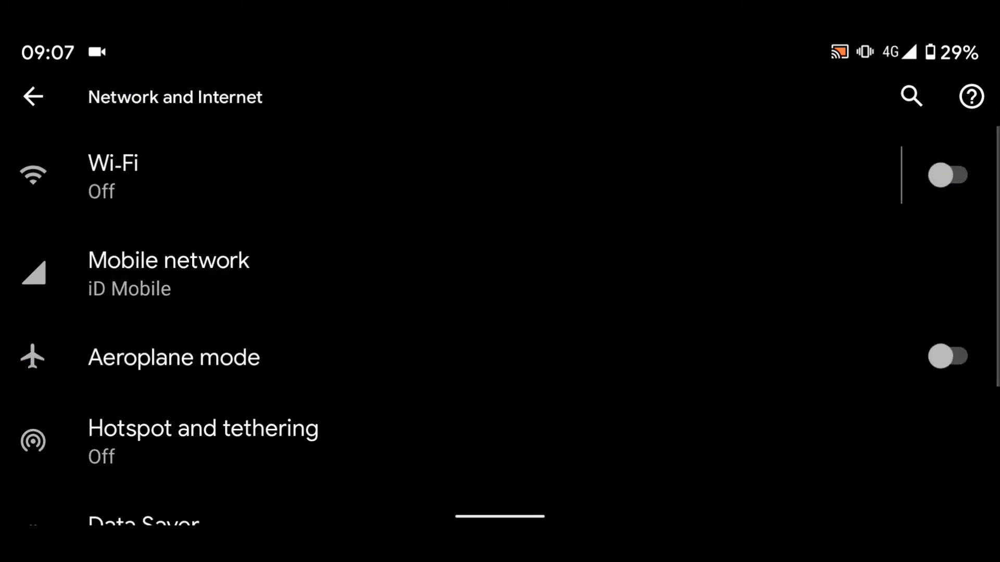
{"action": "left_click", "coordinate": [334, 456]}
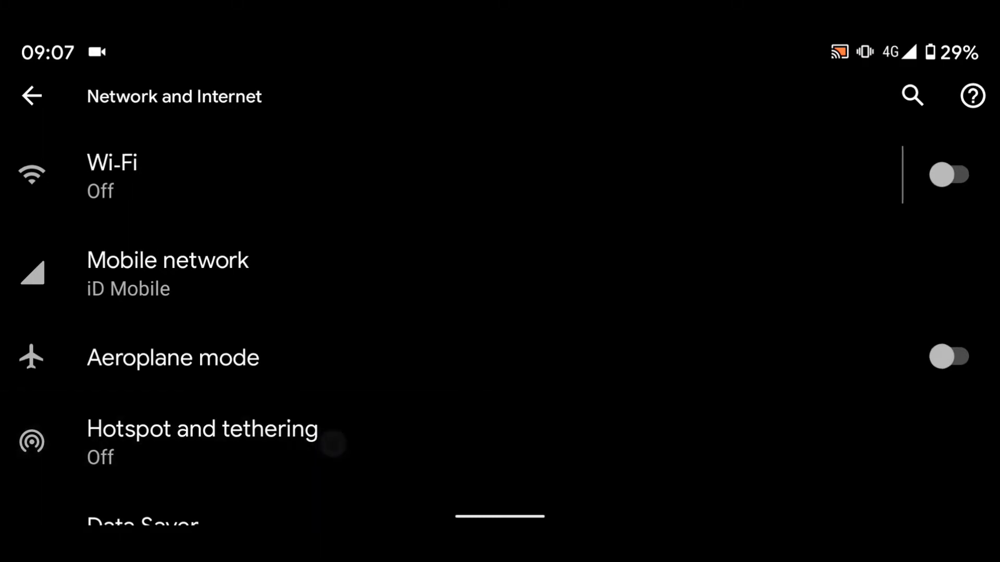
{"action": "left_click", "coordinate": [202, 429]}
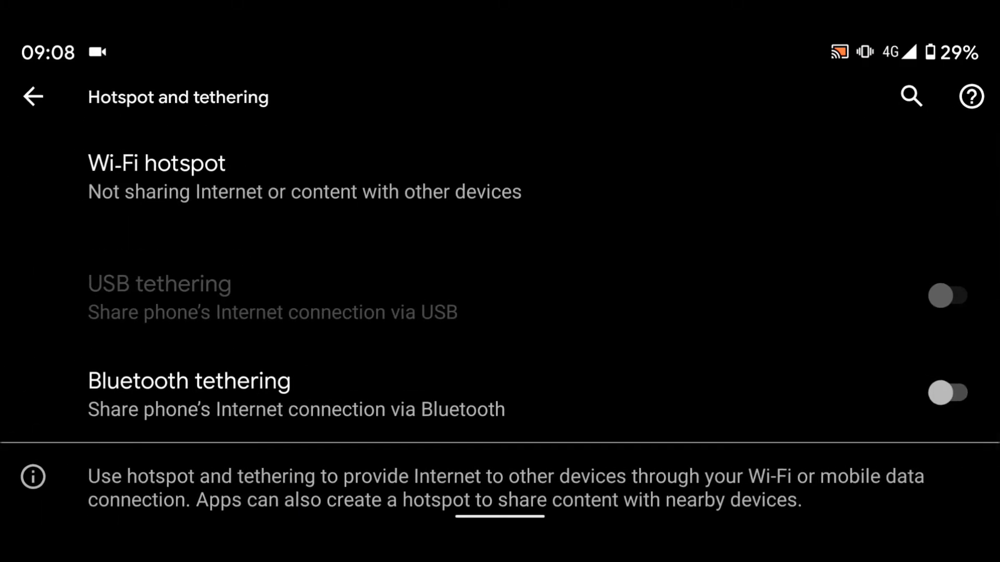
{"action": "left_click", "coordinate": [156, 162]}
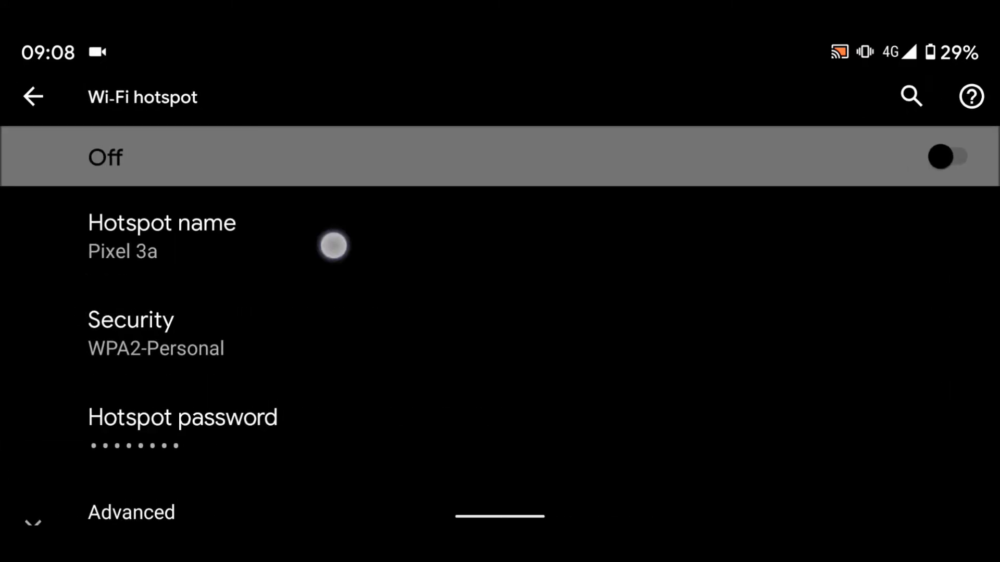
Set the hotspot name to 'Mobile internet' and confirm it.
{"action": "left_click", "coordinate": [161, 236]}
{"action": "type", "text": "Mobi"}
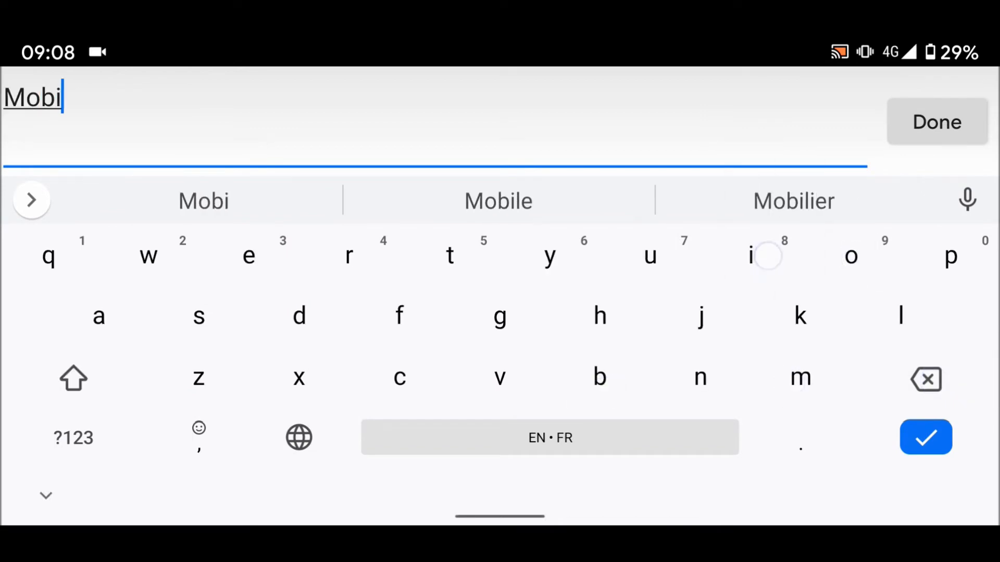
{"action": "left_click", "coordinate": [498, 201]}
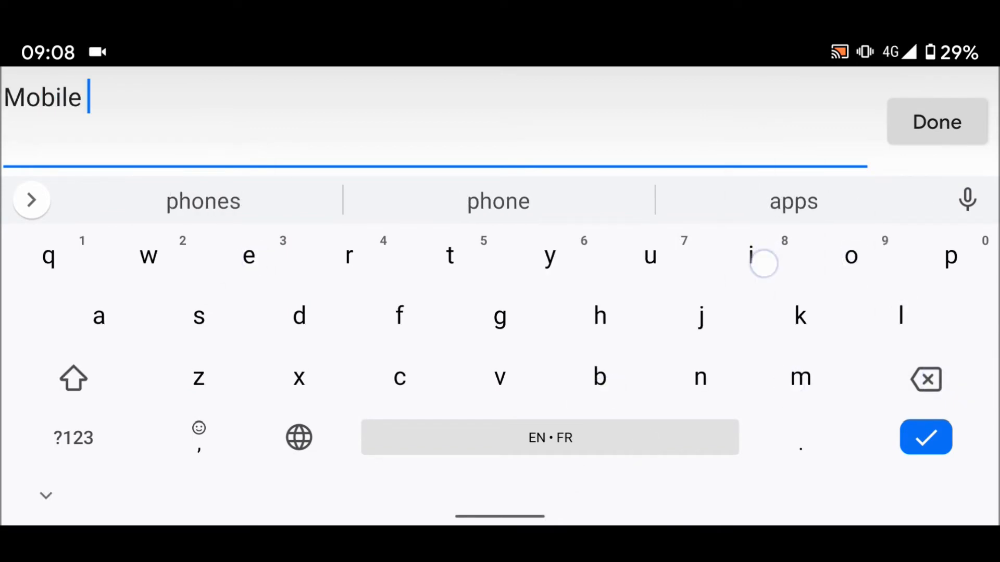
{"action": "type", "text": "inter"}
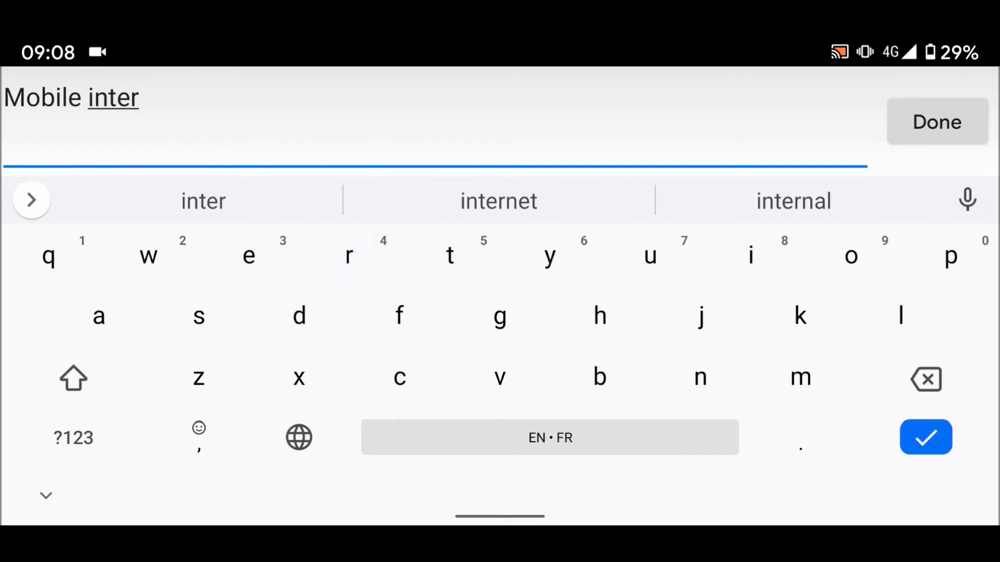
{"action": "left_click", "coordinate": [497, 201]}
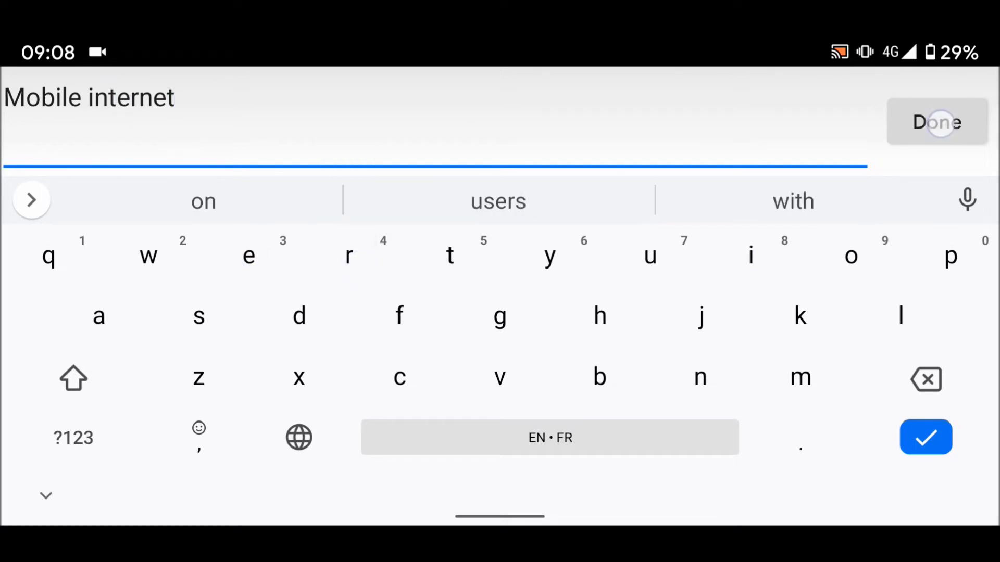
{"action": "left_click", "coordinate": [937, 121]}
{"action": "type", "text": "myint"}
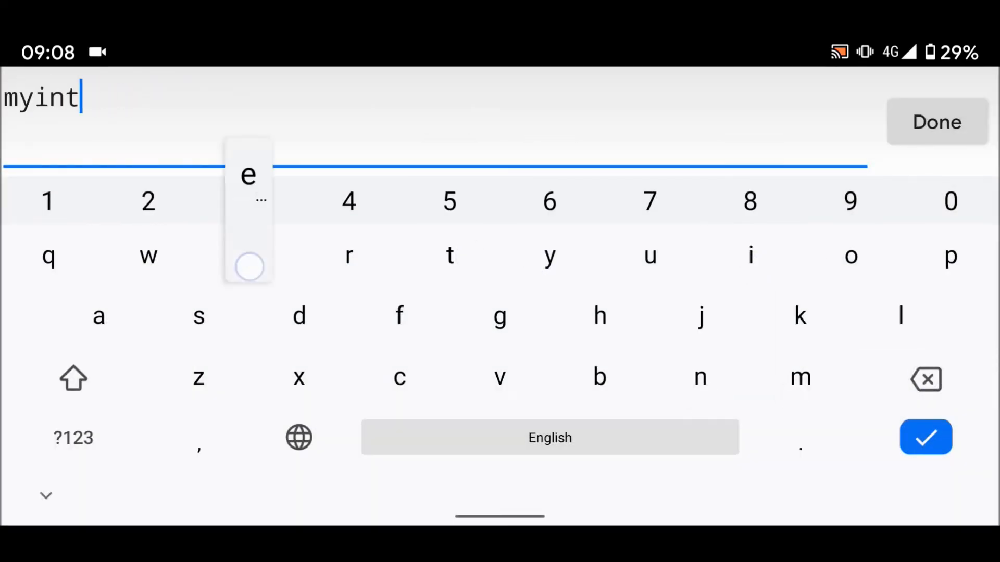
{"action": "type", "text": "erne"}
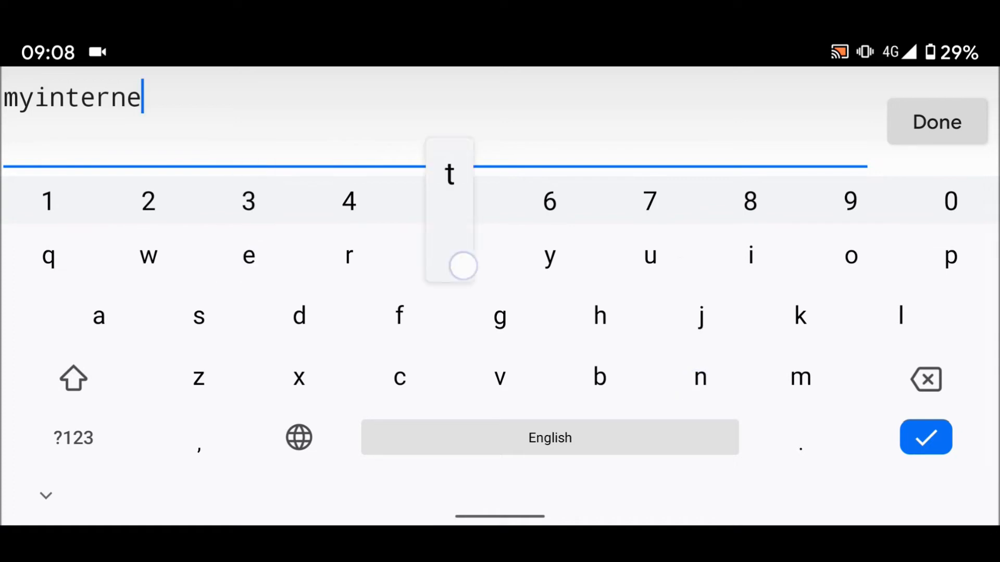
{"action": "left_click", "coordinate": [450, 256]}
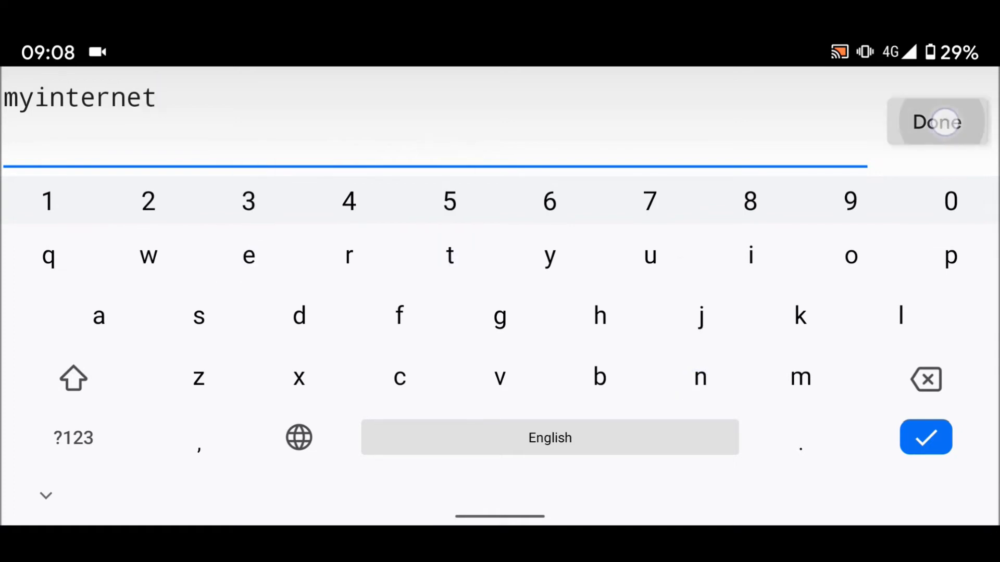
{"action": "left_click", "coordinate": [939, 121]}
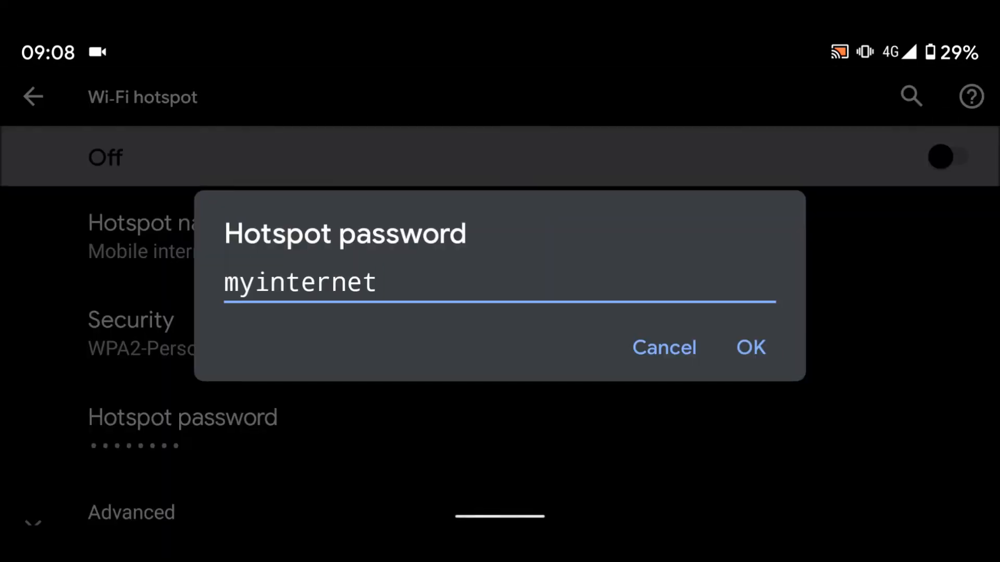
{"action": "left_click", "coordinate": [752, 348]}
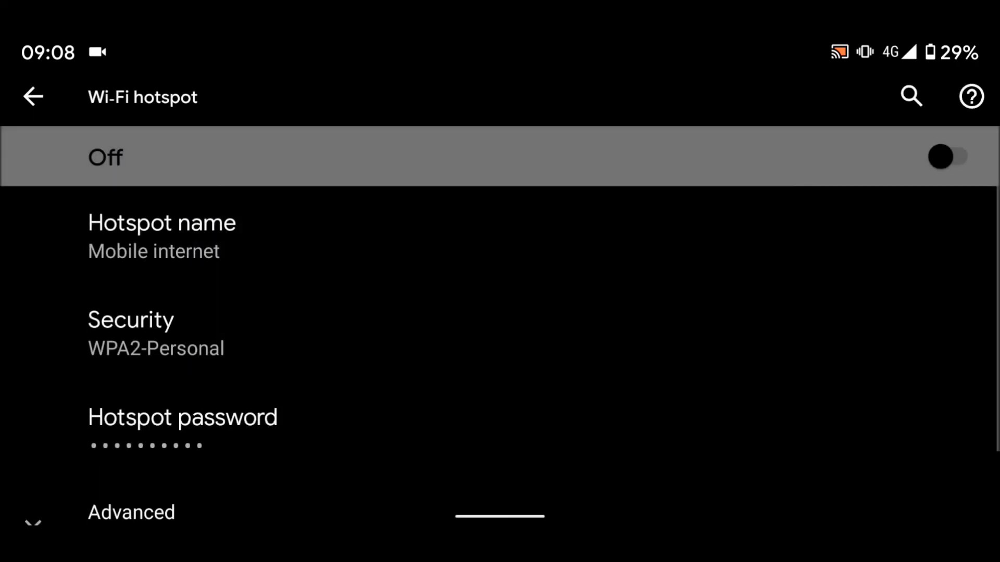
{"action": "left_click", "coordinate": [950, 158]}
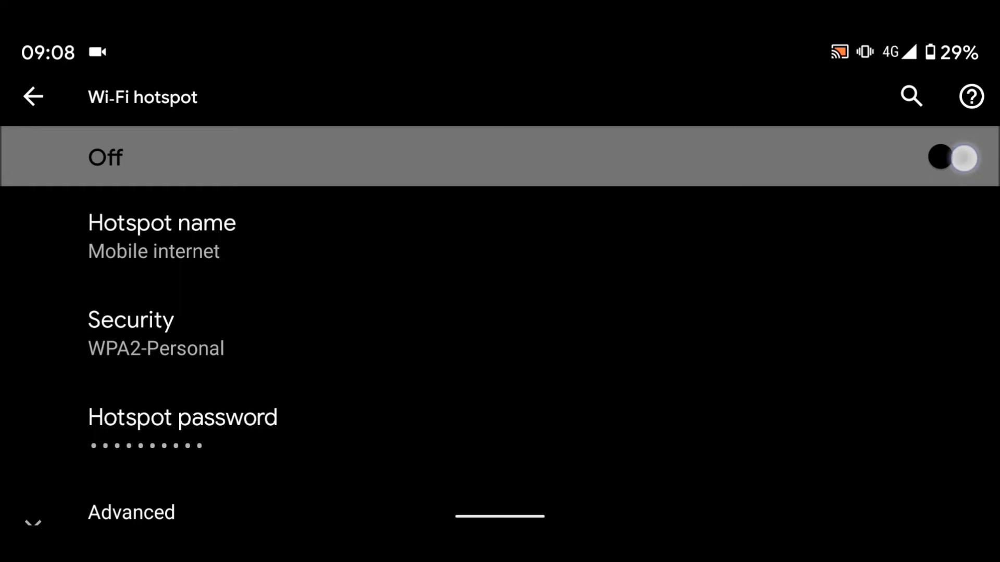
{"action": "left_click", "coordinate": [957, 161]}
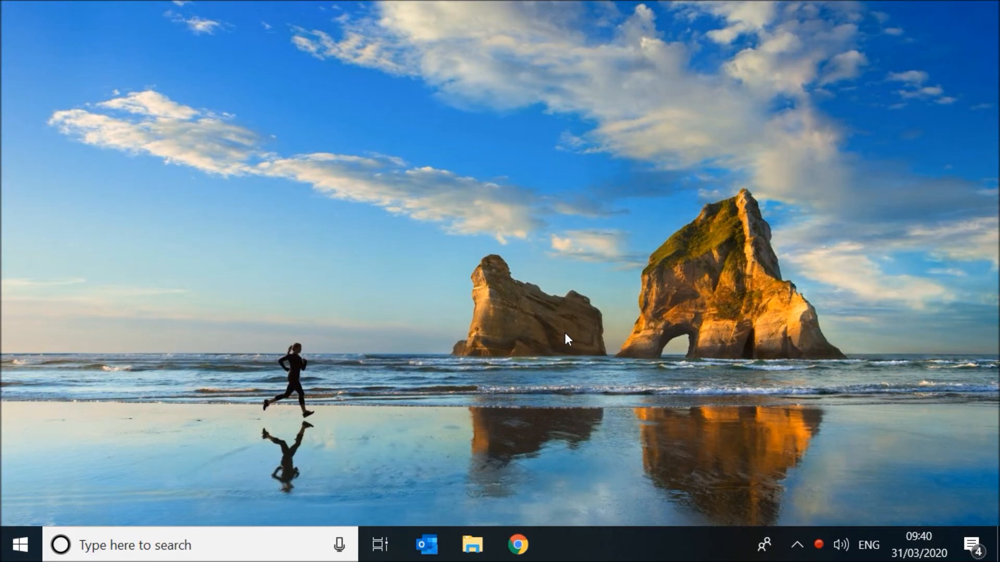
{"action": "mouse_move", "coordinate": [631, 366]}
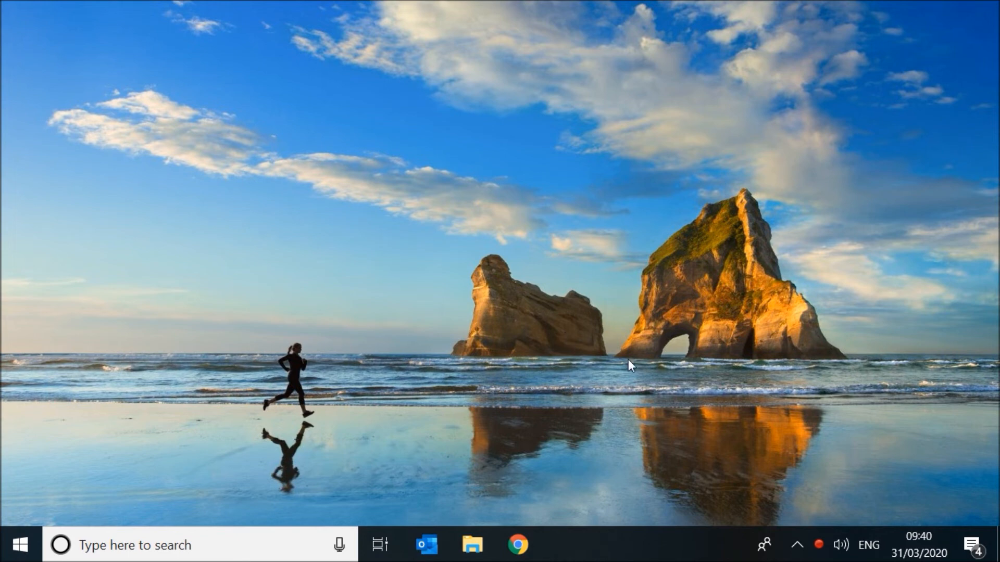
Show the laptop's Wi-Fi network list and select the 'Mobile internet' network.
{"action": "left_click", "coordinate": [800, 543]}
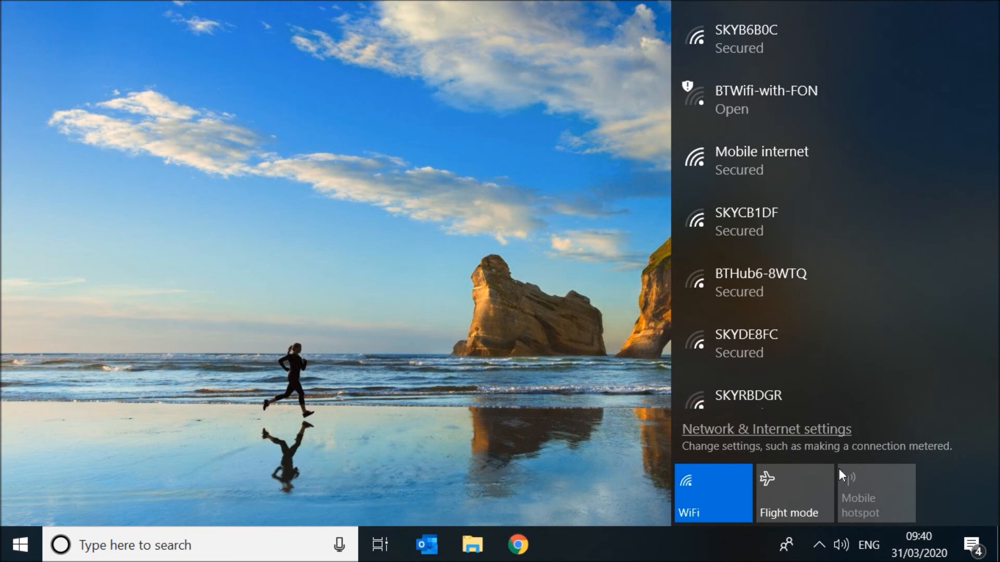
{"action": "left_click", "coordinate": [763, 158]}
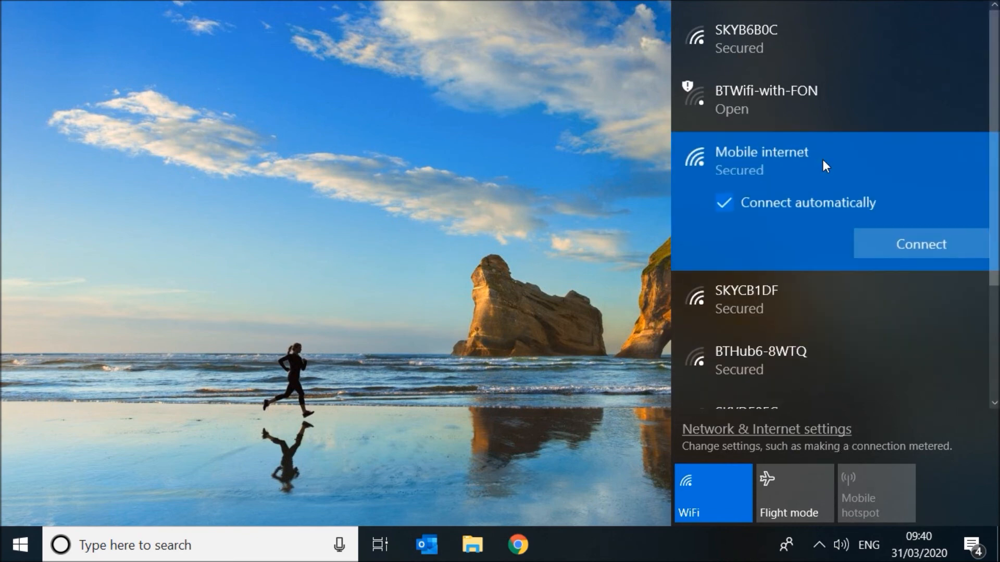
{"action": "mouse_move", "coordinate": [898, 247]}
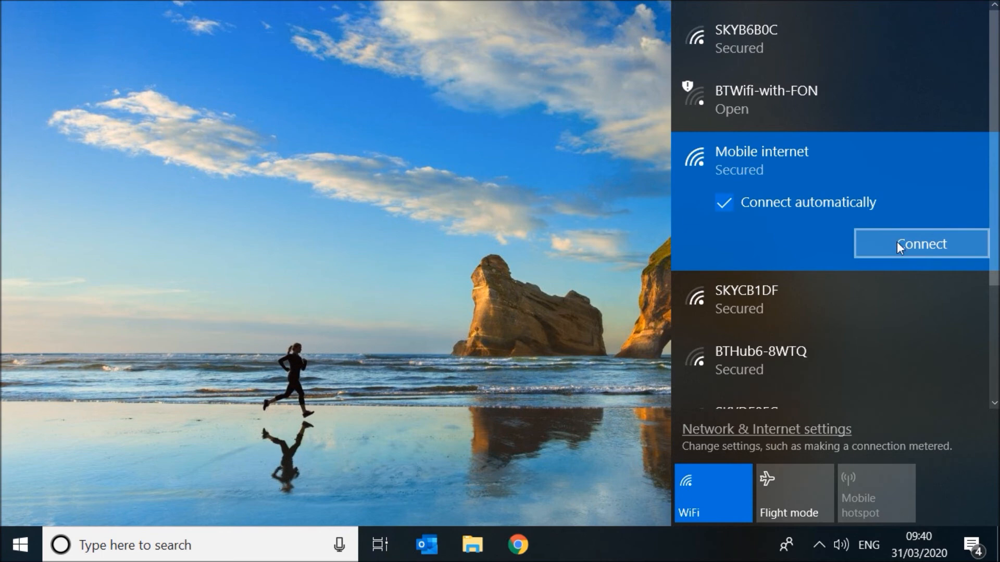
Connect to 'Mobile internet' with its security key, then dismiss the tray flyout.
{"action": "left_click", "coordinate": [922, 243]}
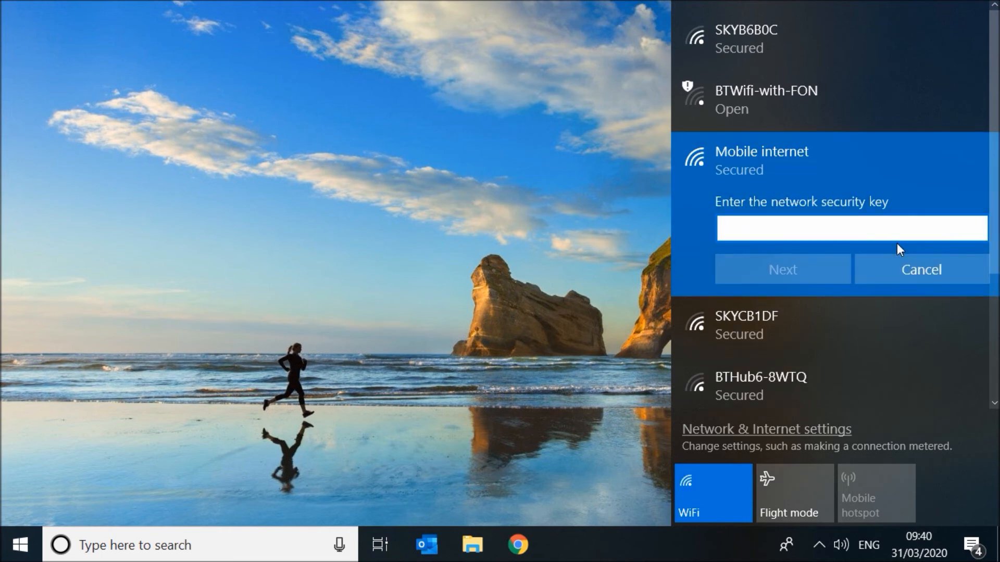
{"action": "type", "text": "•••"}
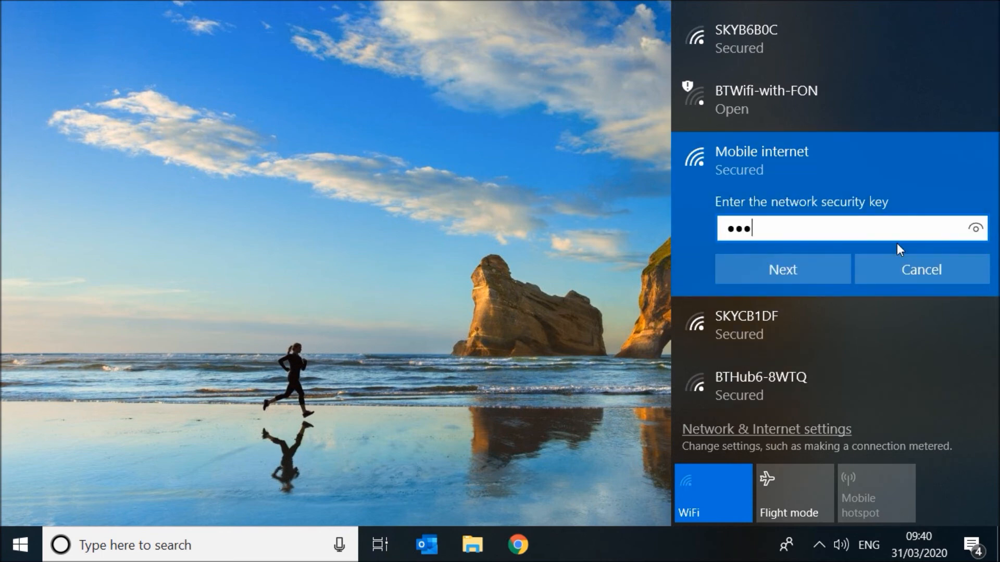
{"action": "type", "text": "password"}
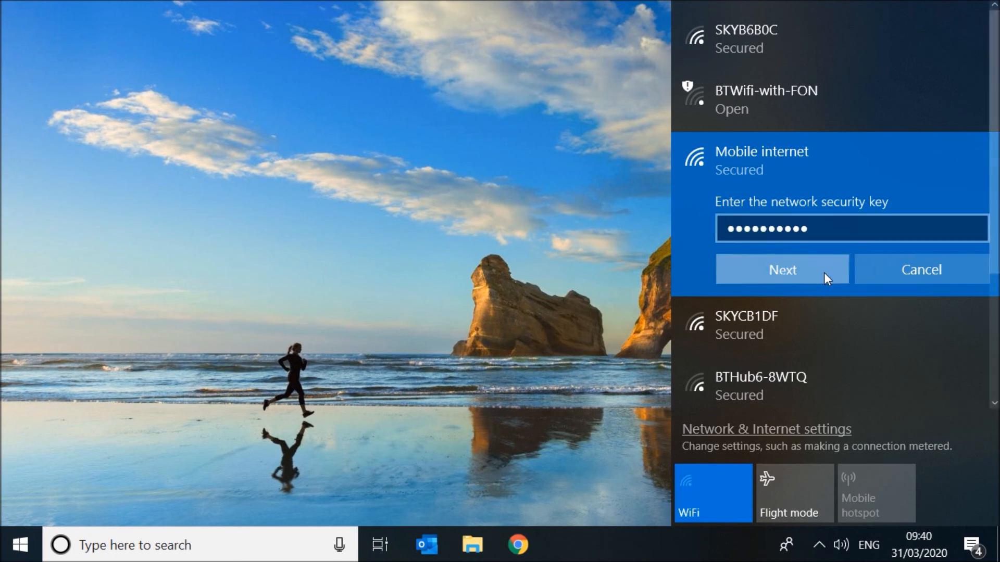
{"action": "left_click", "coordinate": [783, 269]}
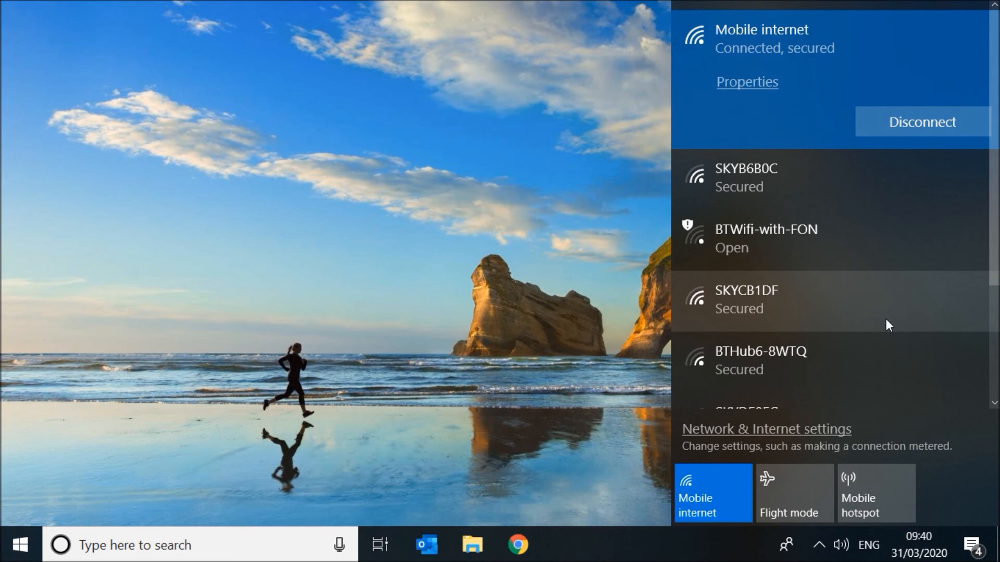
{"action": "left_click", "coordinate": [818, 544]}
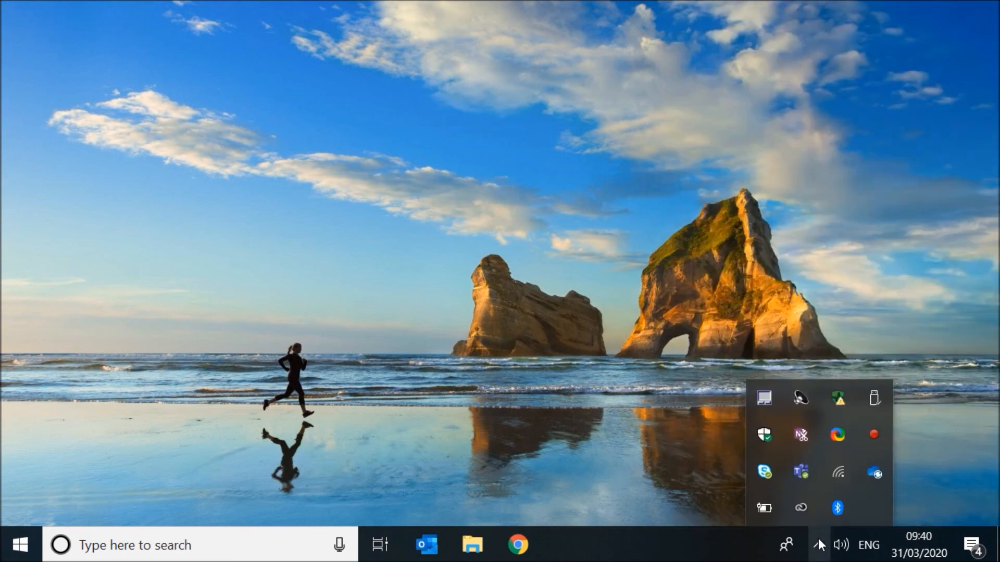
{"action": "left_click", "coordinate": [823, 542]}
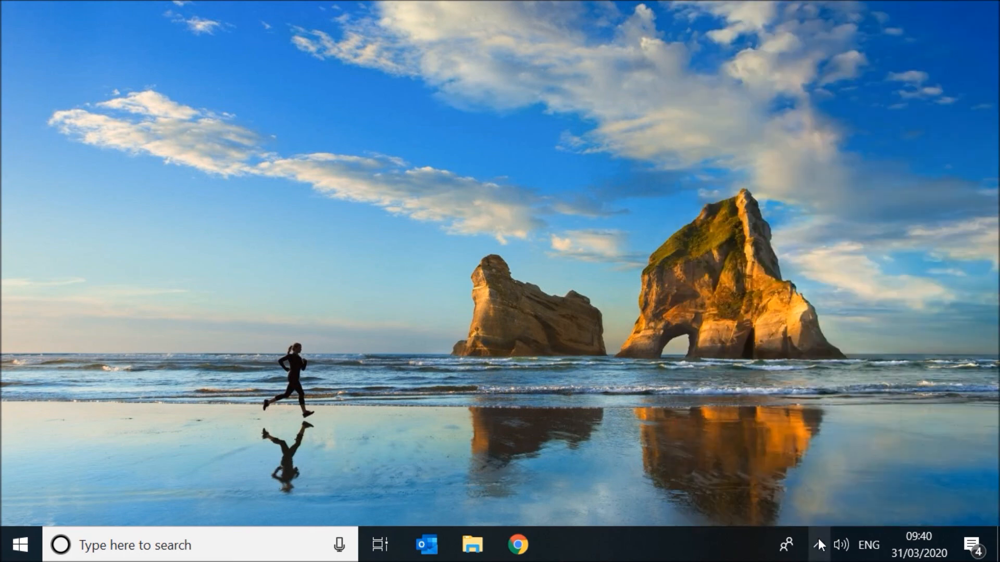